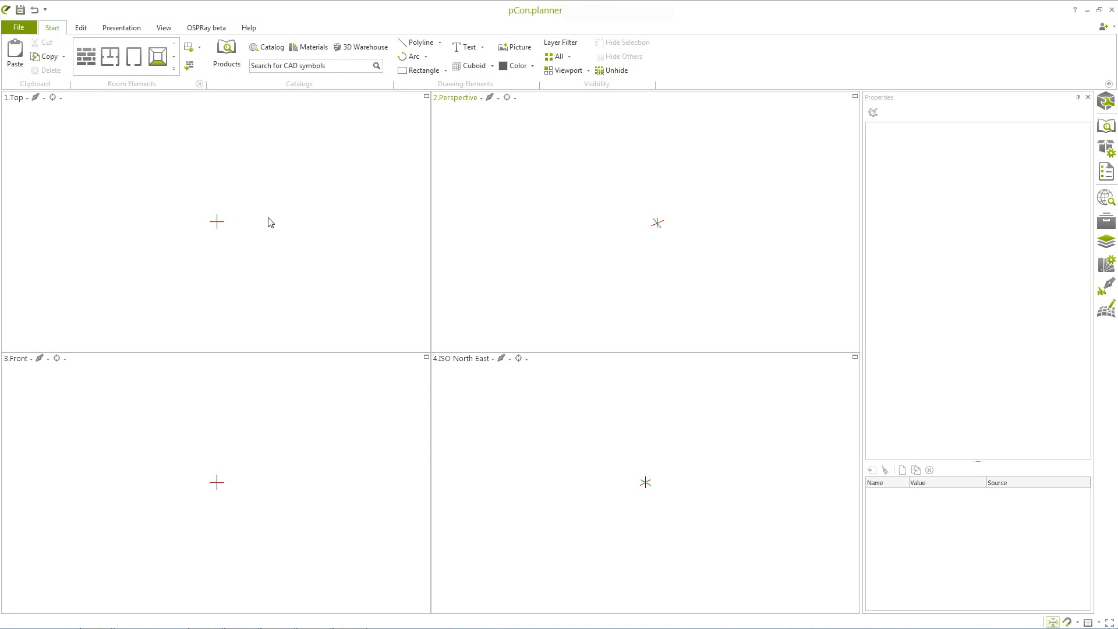
mouse_move(300, 450)
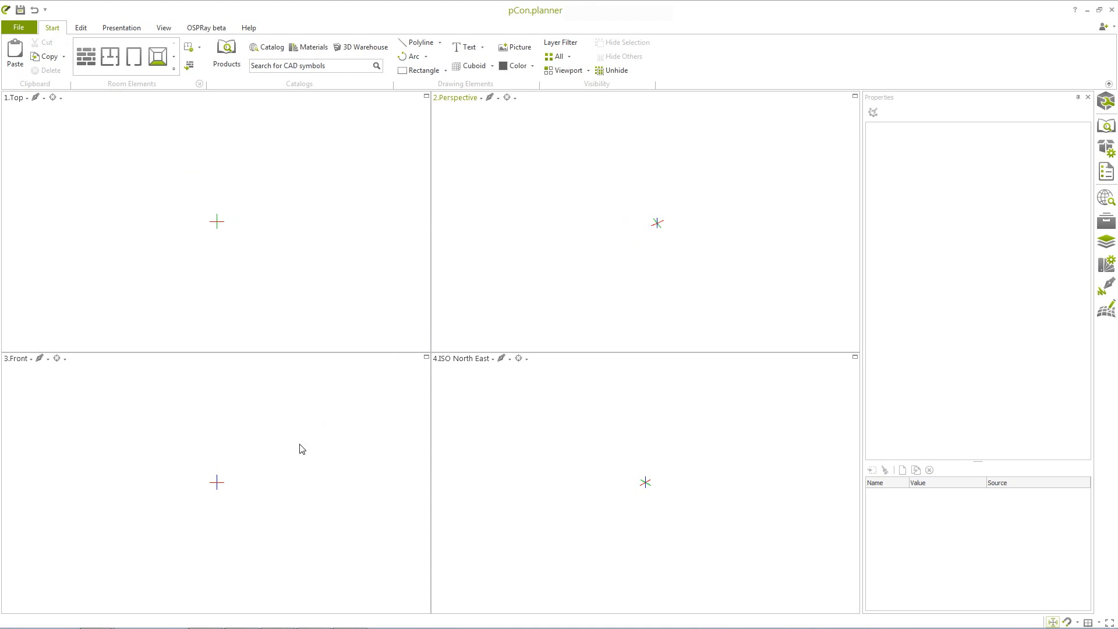
mouse_move(700, 488)
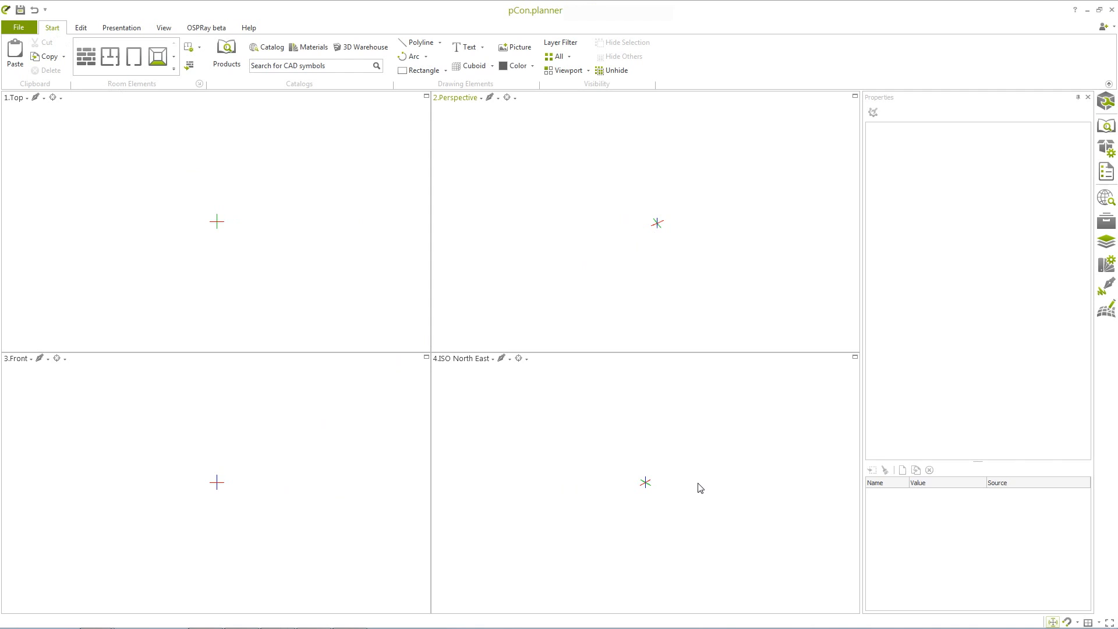
mouse_move(701, 488)
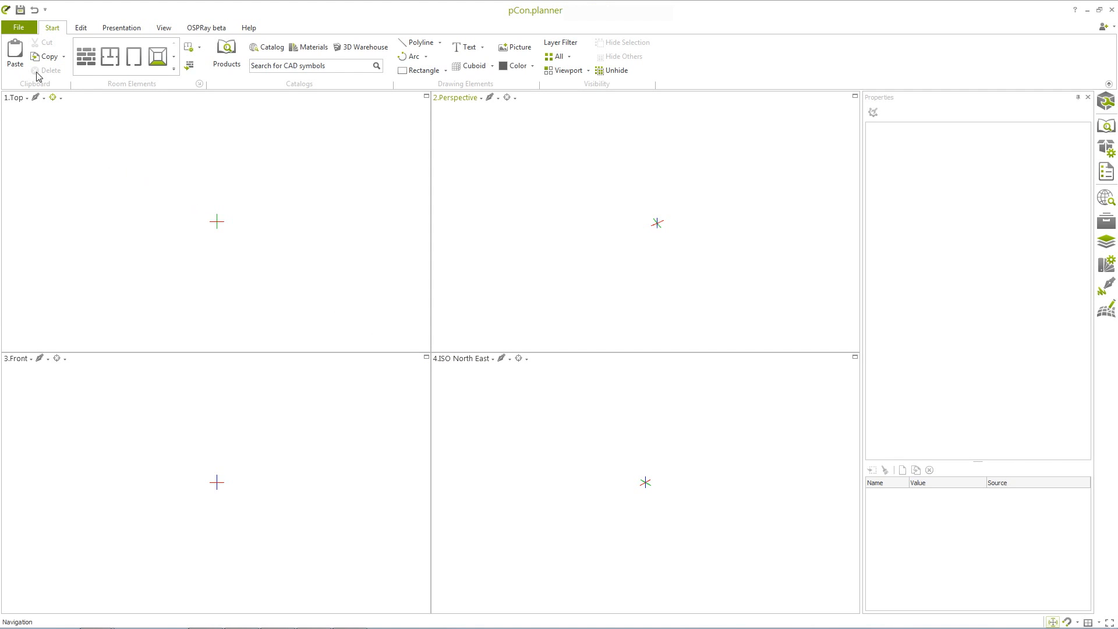
mouse_move(349, 120)
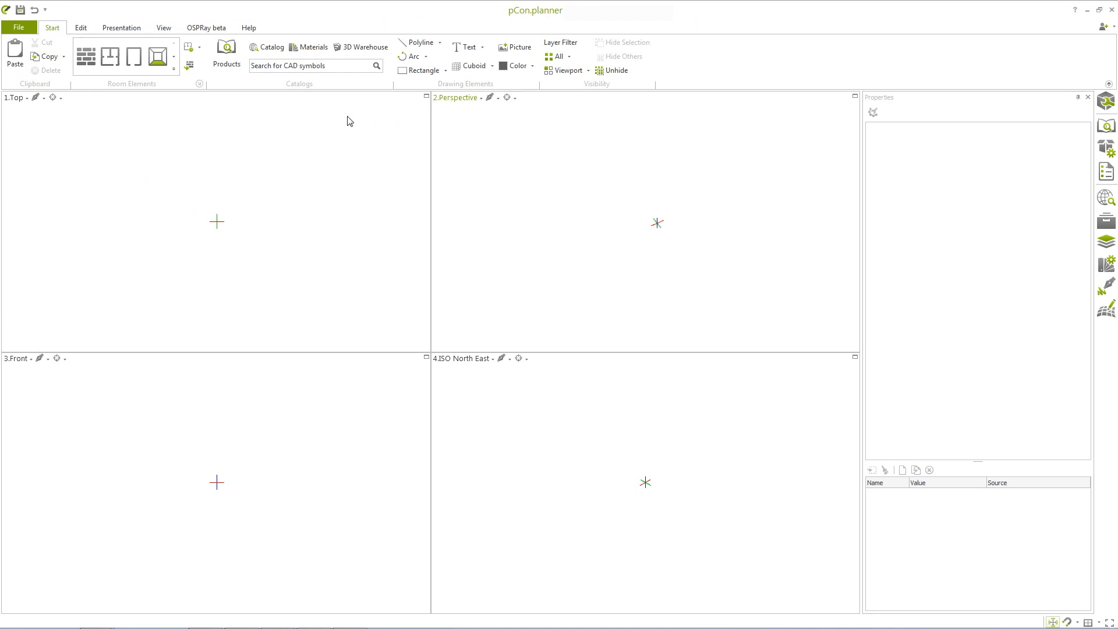
mouse_move(110, 113)
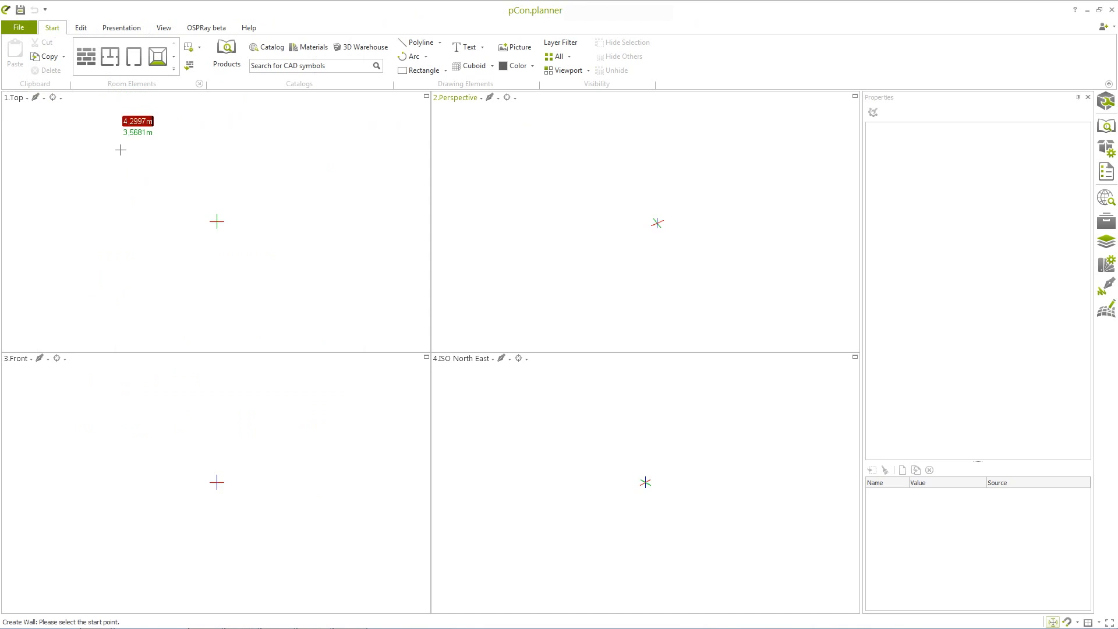
Close the rectangle with the fourth wall and fill the room with a floor slab.
click(110, 145)
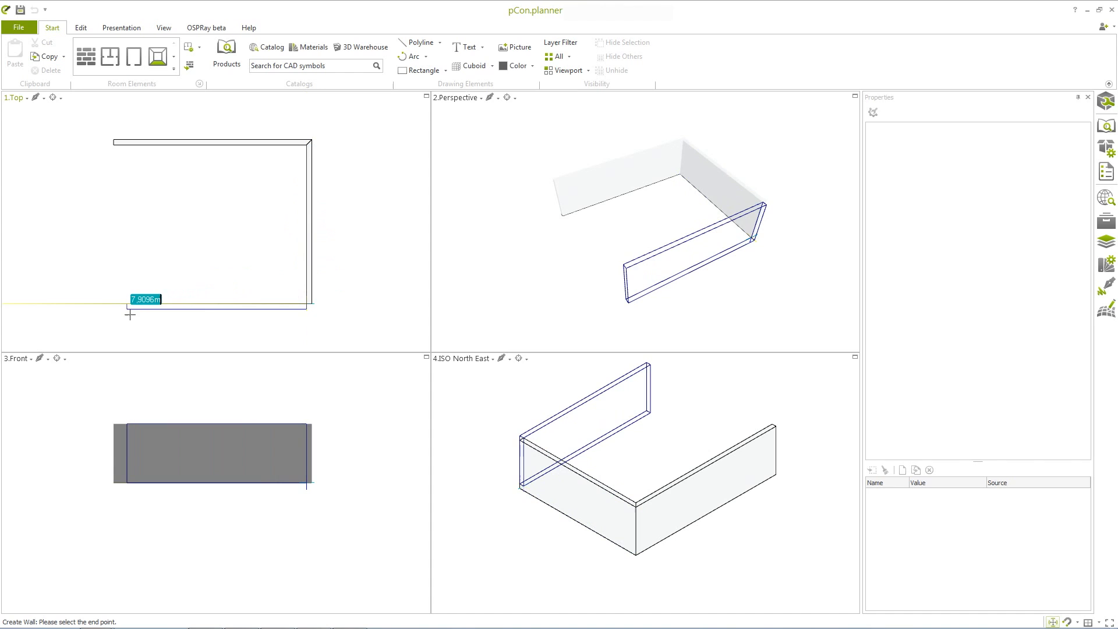
click(112, 142)
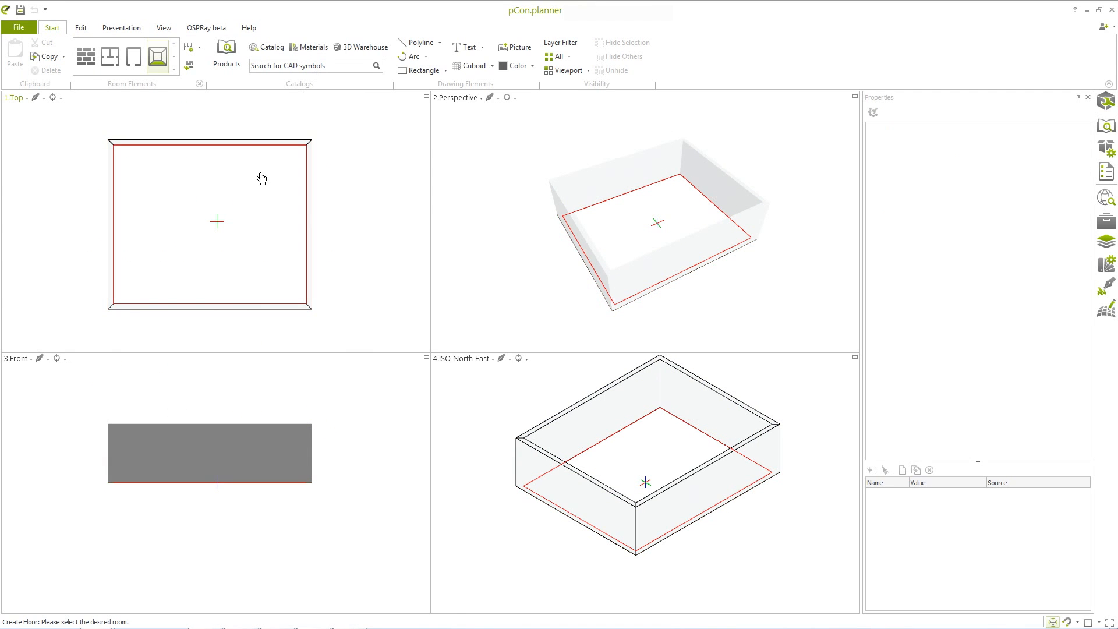
click(210, 224)
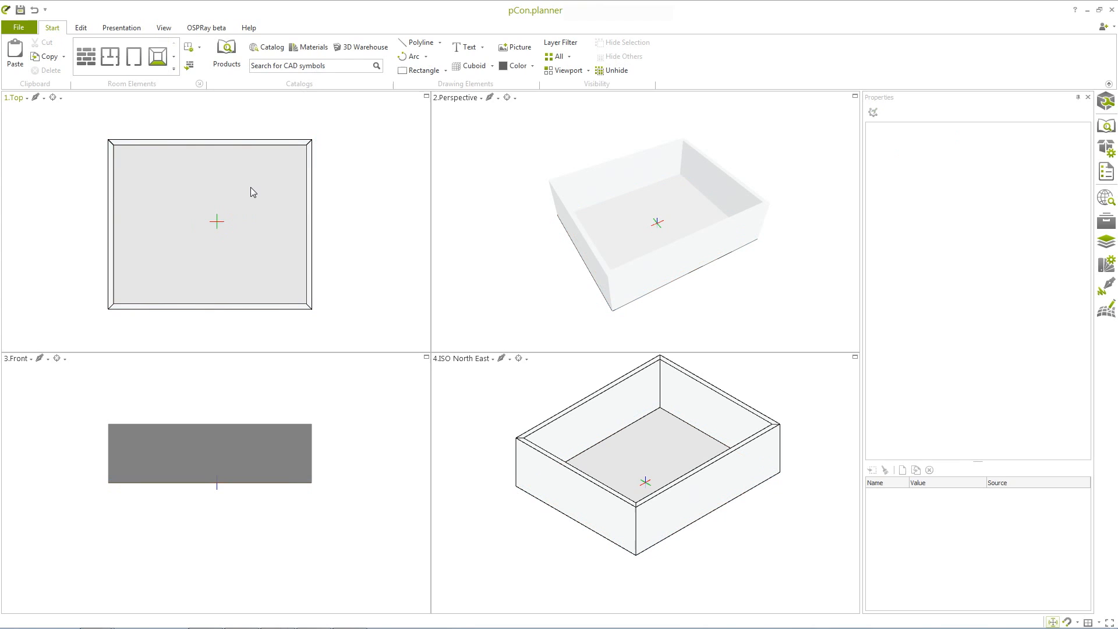
mouse_move(237, 178)
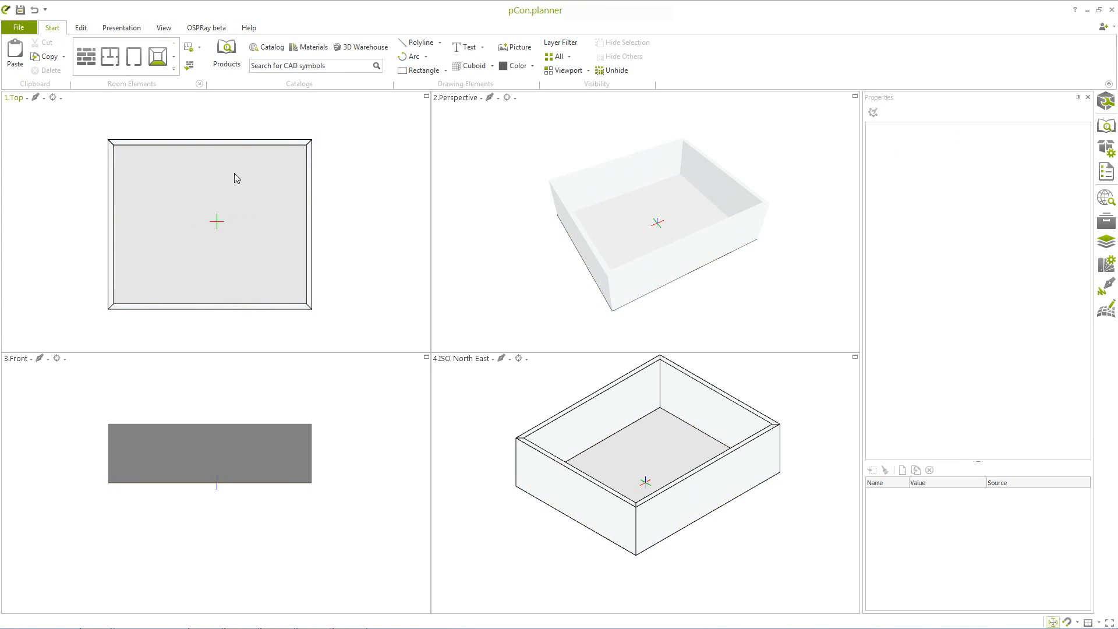
click(14, 96)
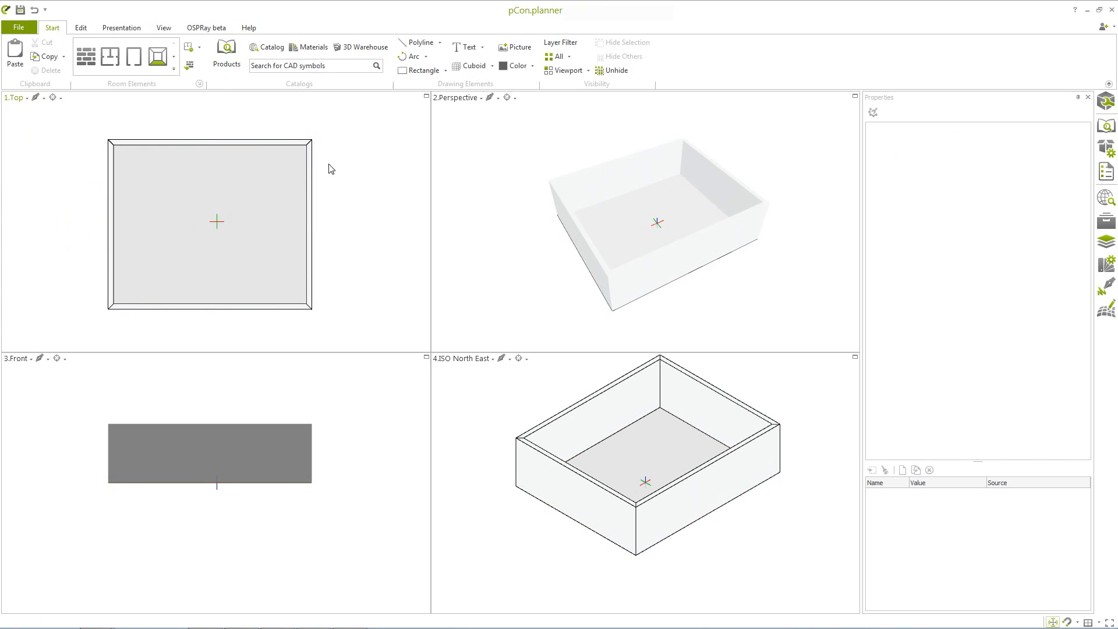
click(457, 97)
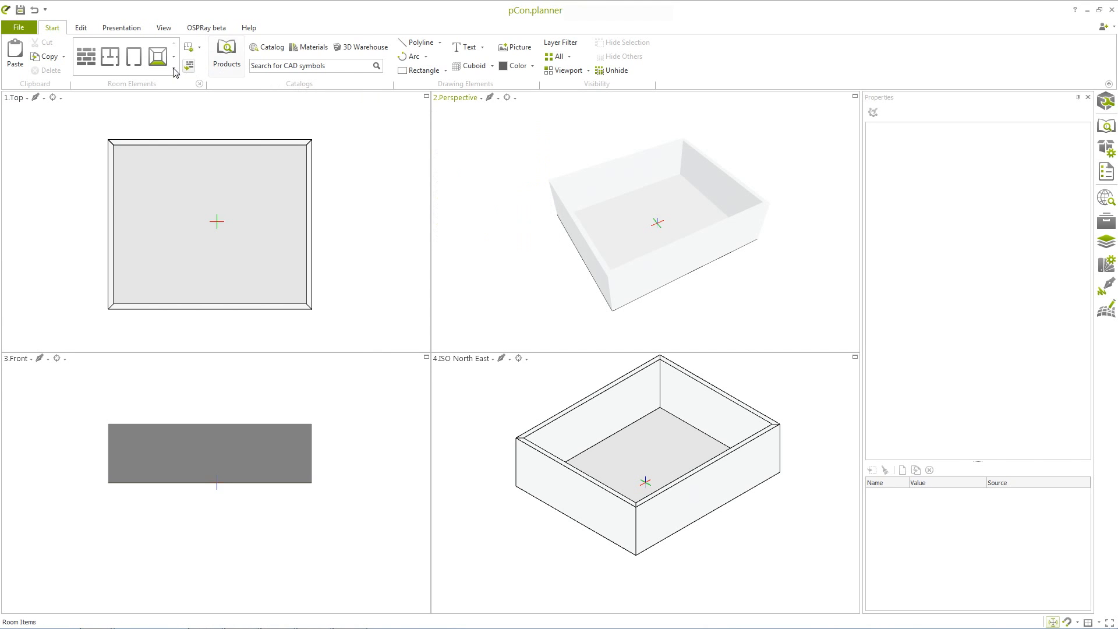
Insert a hinged door into the room's front wall.
click(157, 56)
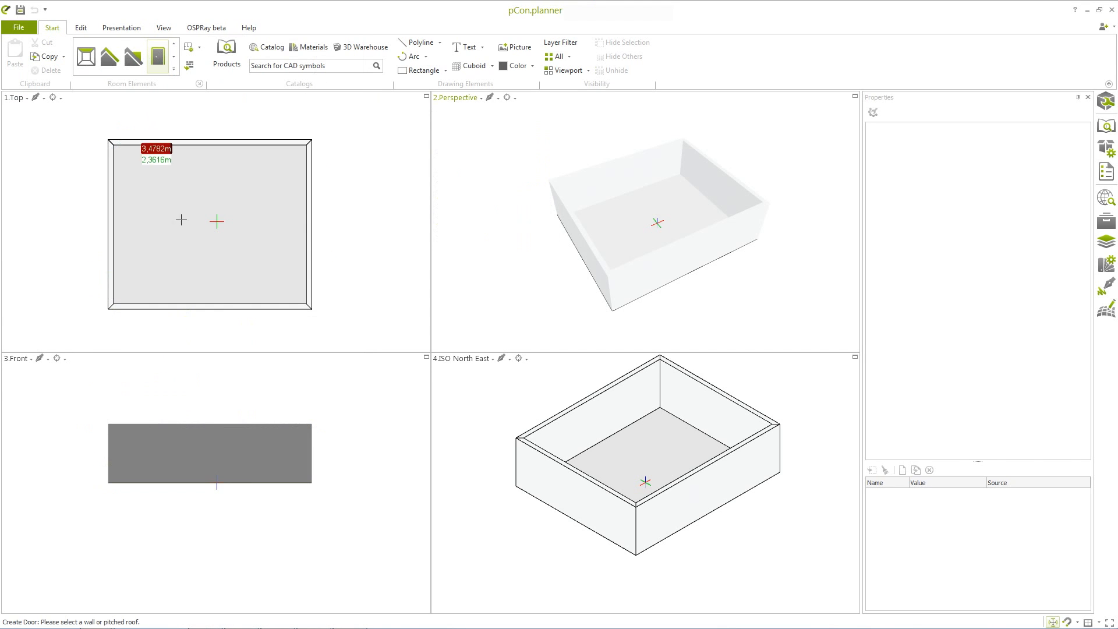
click(216, 308)
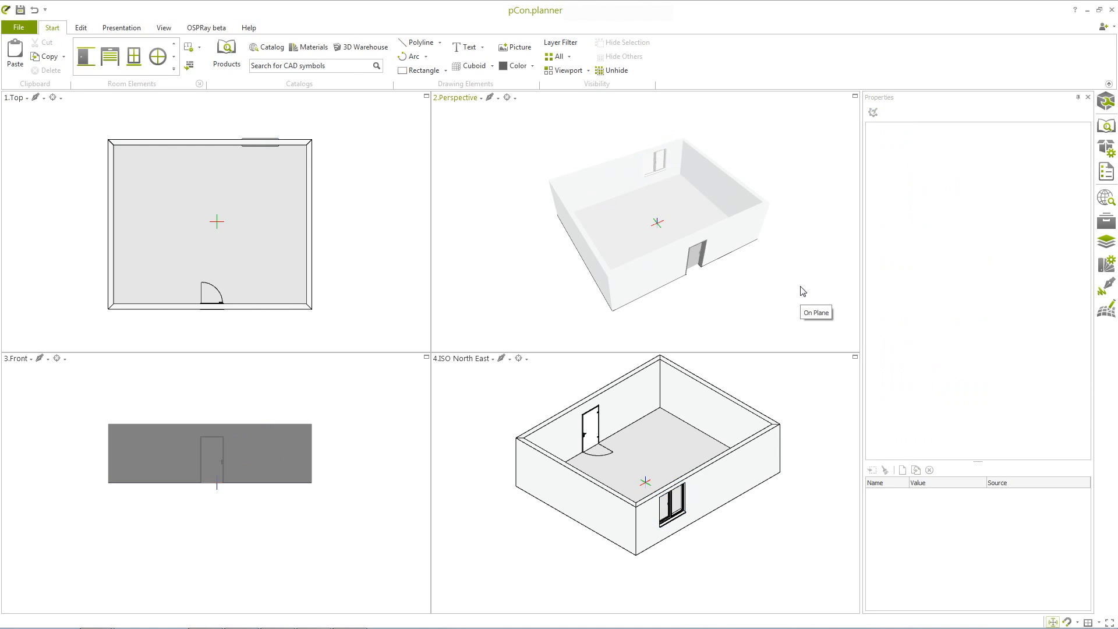
mouse_move(179, 64)
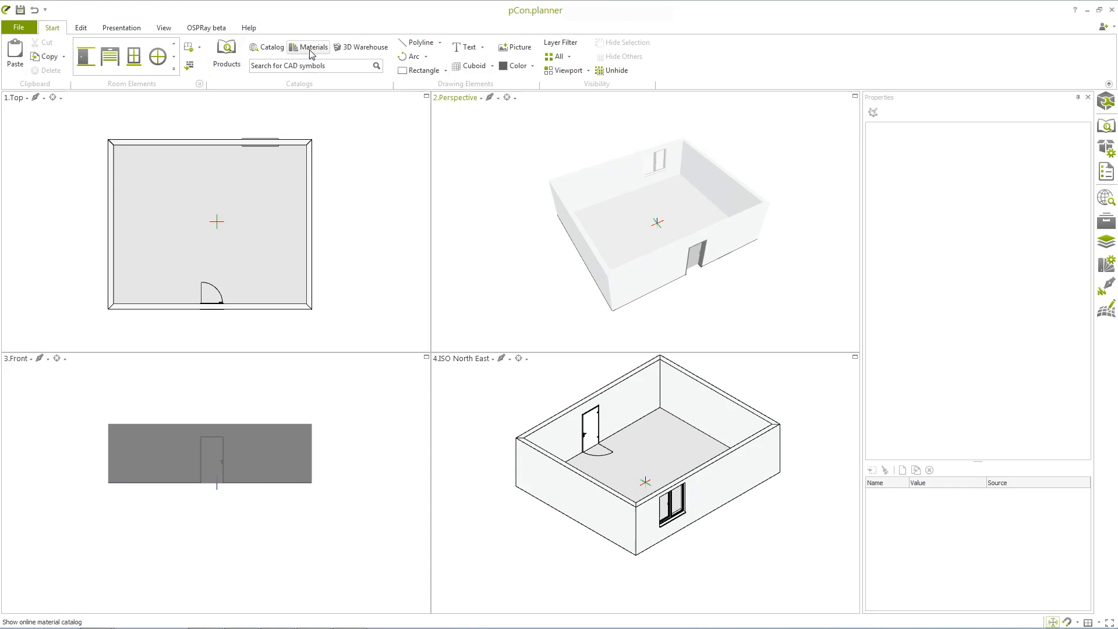
Apply a wood parquet material from the catalog to the room's floor.
click(313, 47)
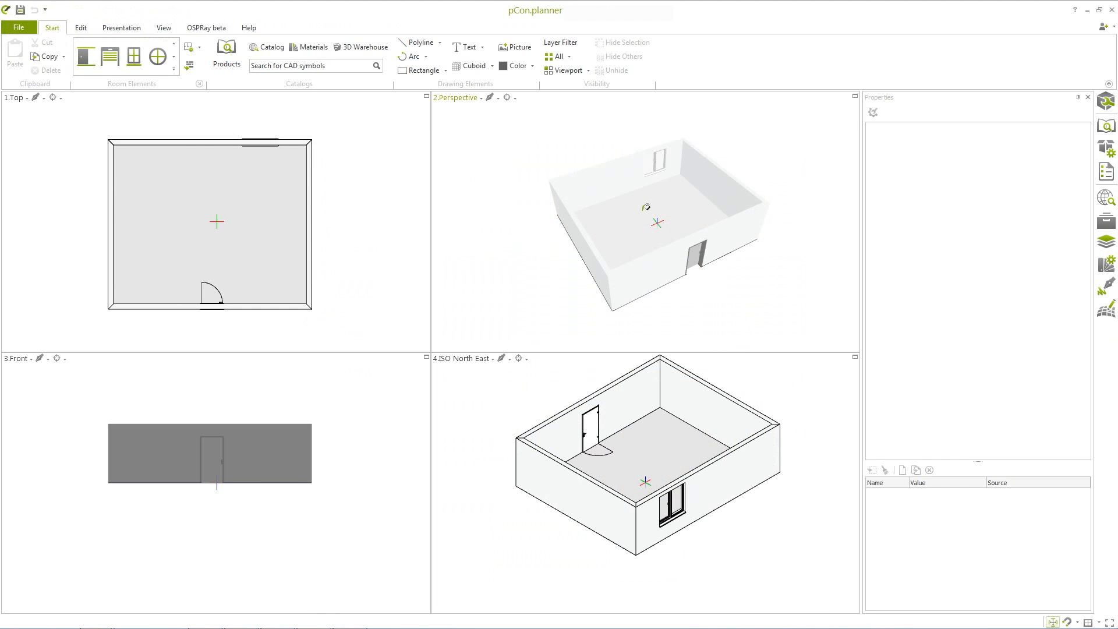
click(270, 46)
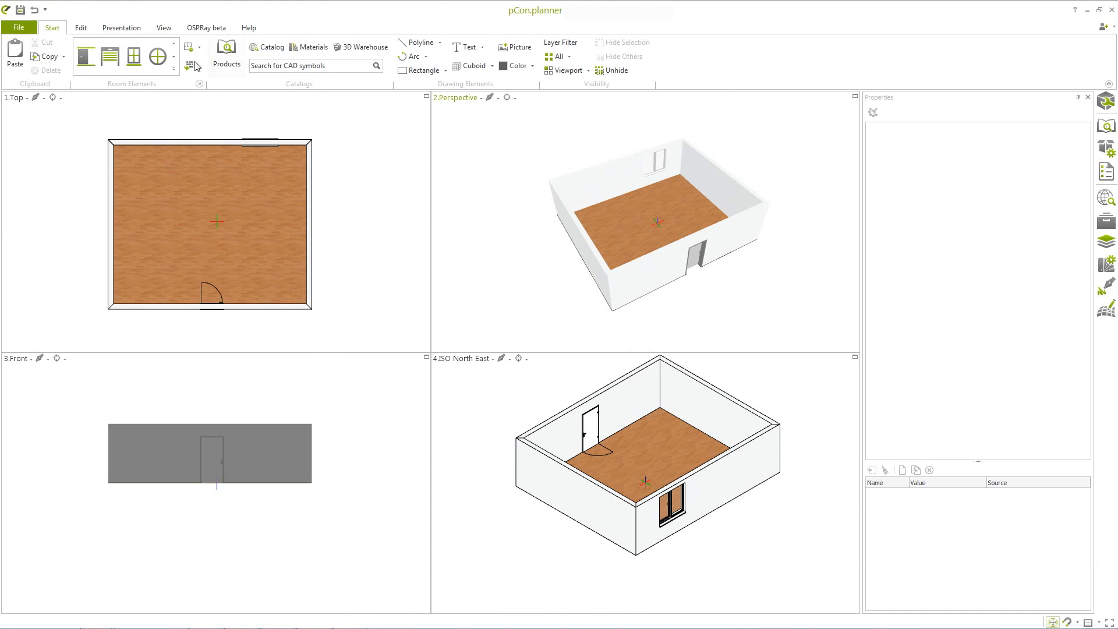
click(81, 27)
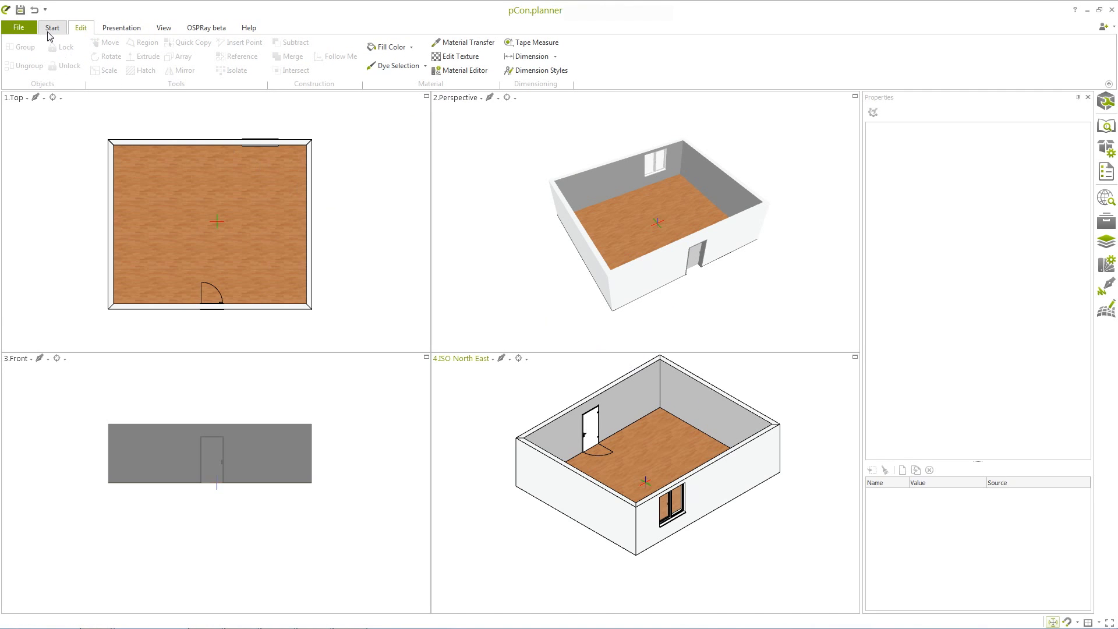
click(51, 27)
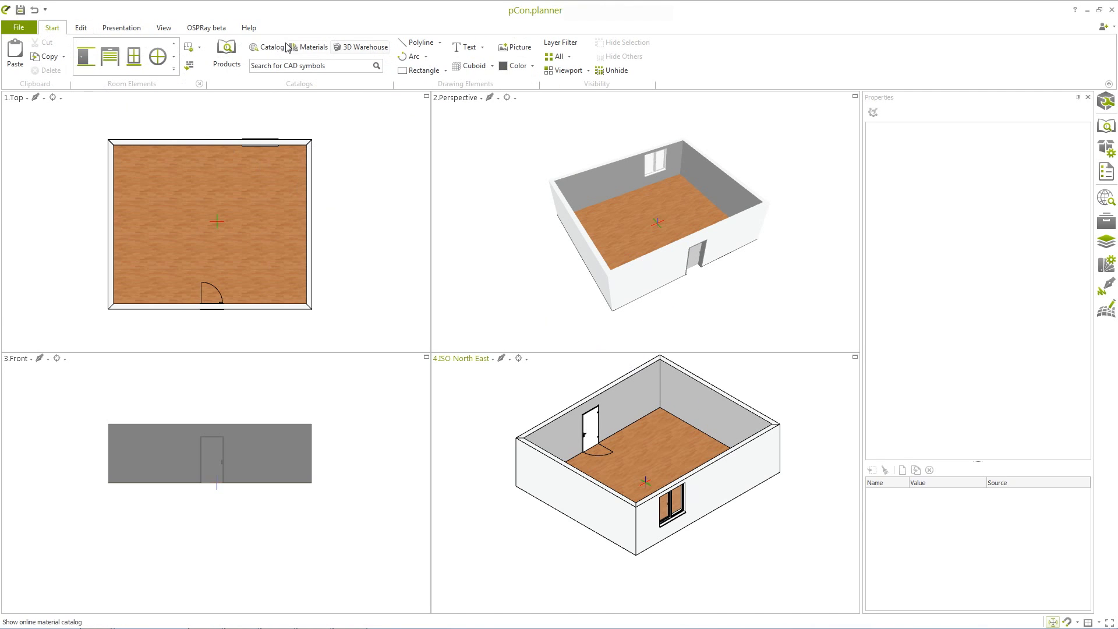
Place a corner sofa from the World of furniture catalog in the room's upper right corner.
click(269, 47)
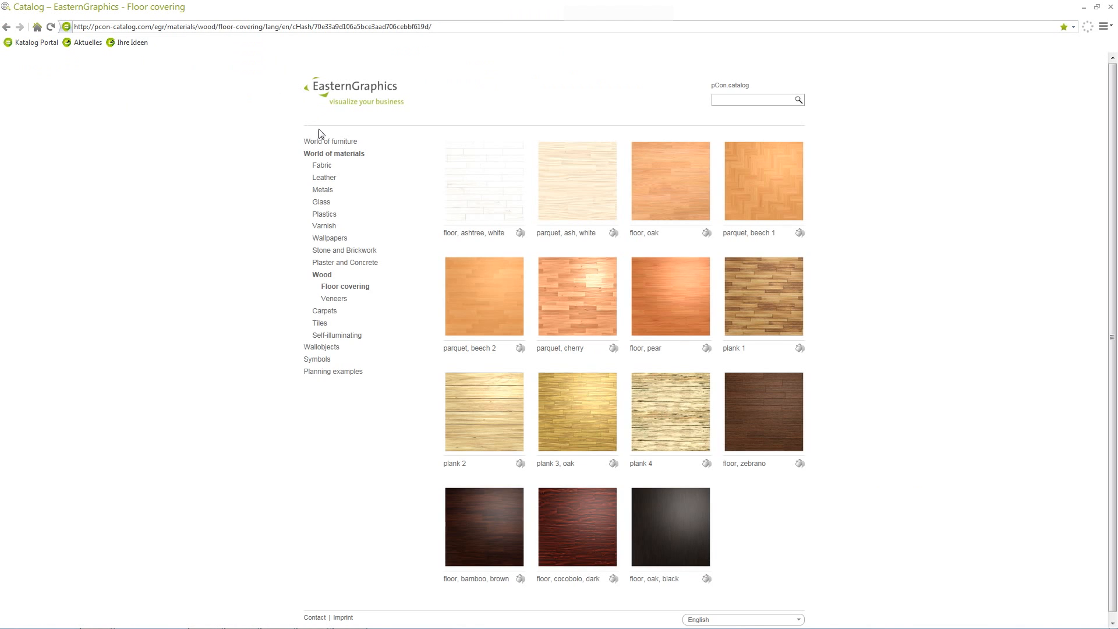
click(329, 141)
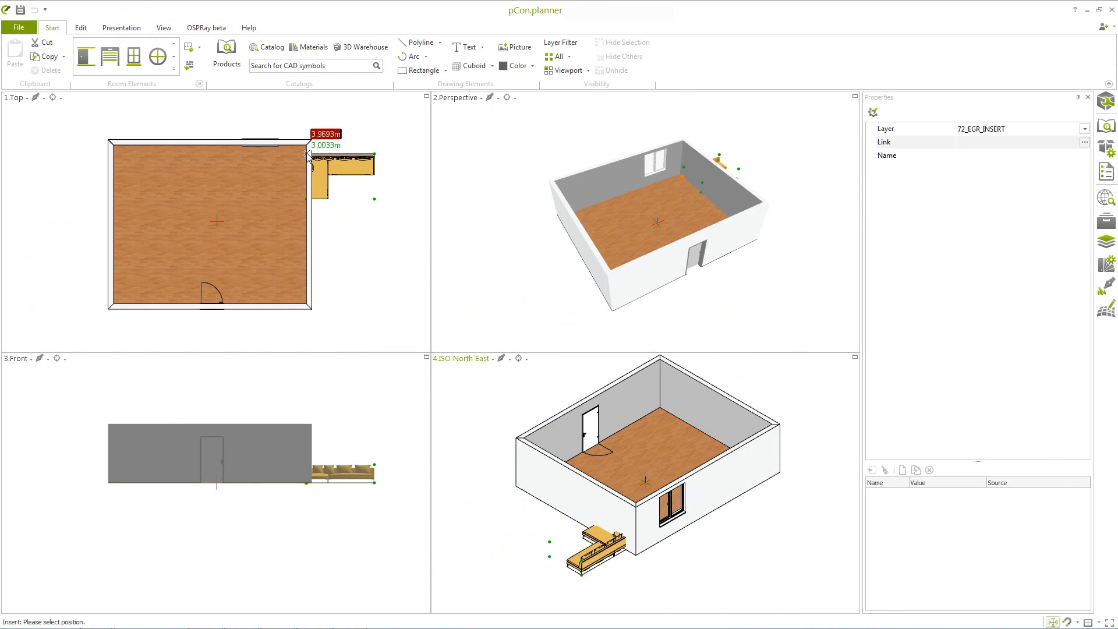
click(308, 154)
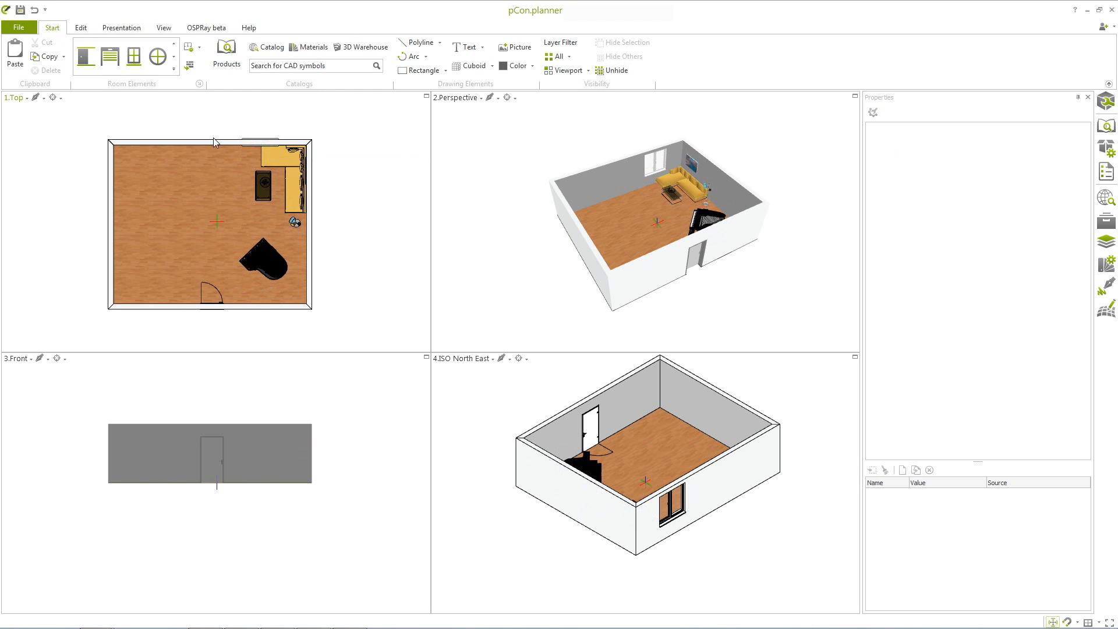
Cap the room with a ceiling slab of 0,1000 m thickness.
click(191, 61)
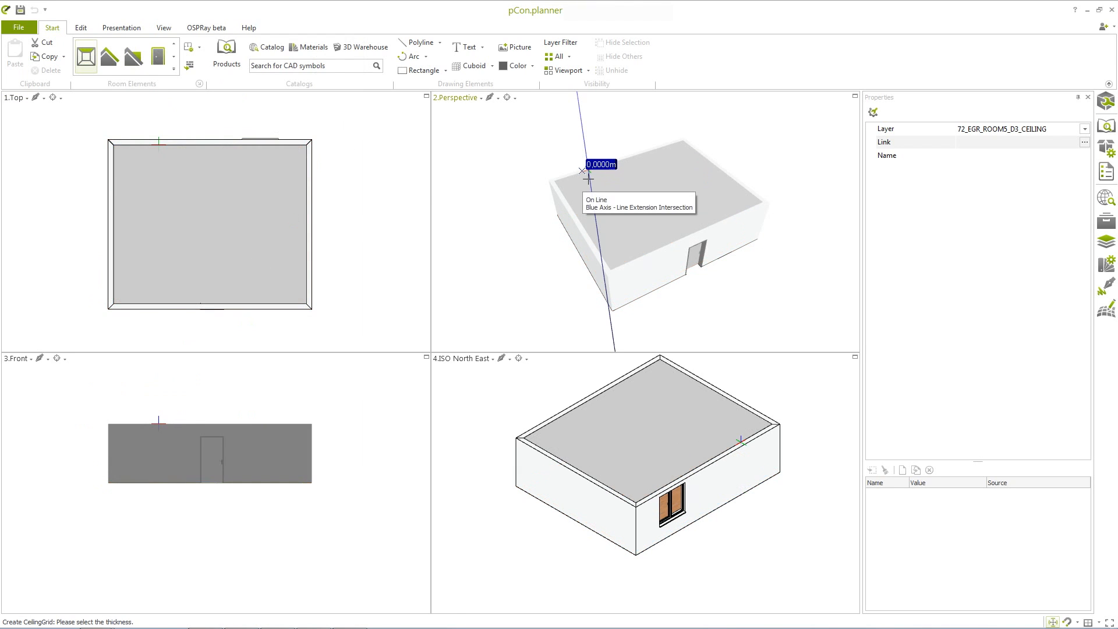
click(584, 174)
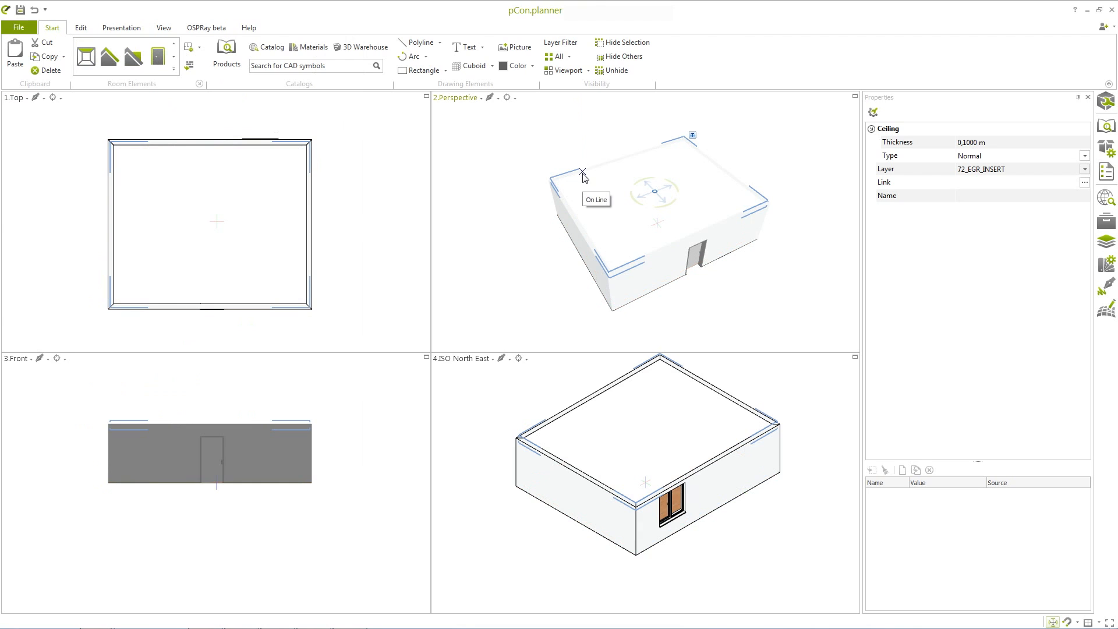